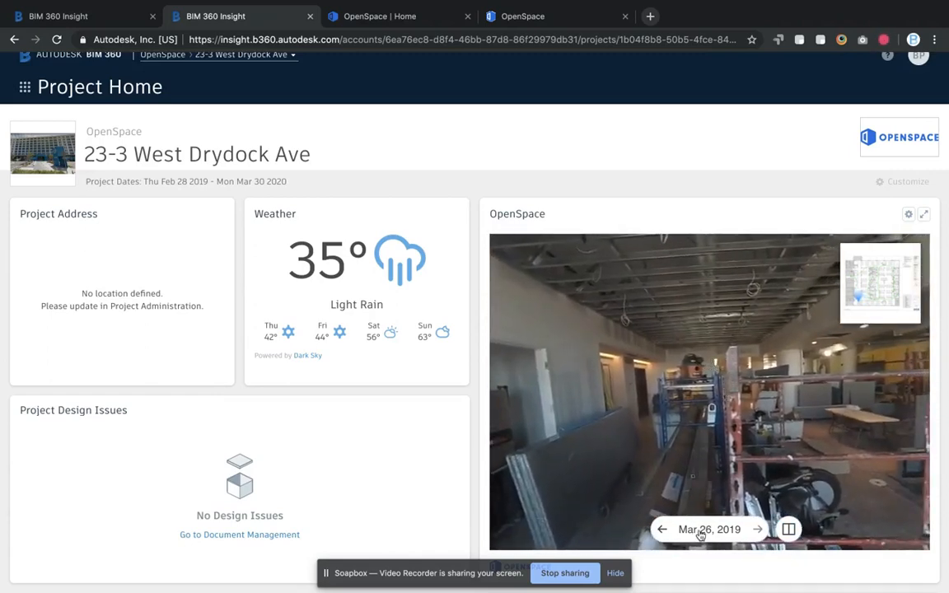
# Pick March 15, 2019 from the OpenSpace capture date calendar
pyautogui.click(709, 529)
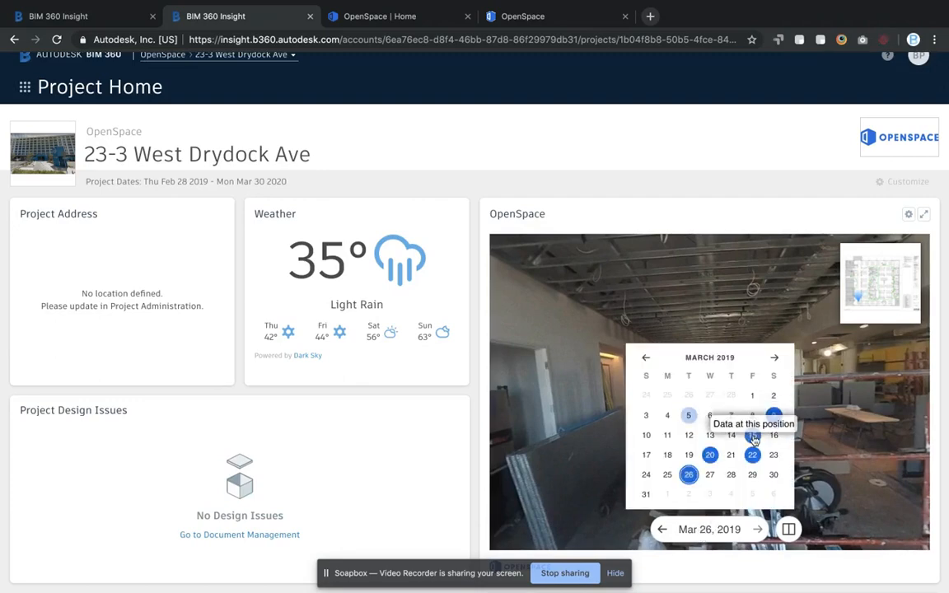
pyautogui.click(752, 435)
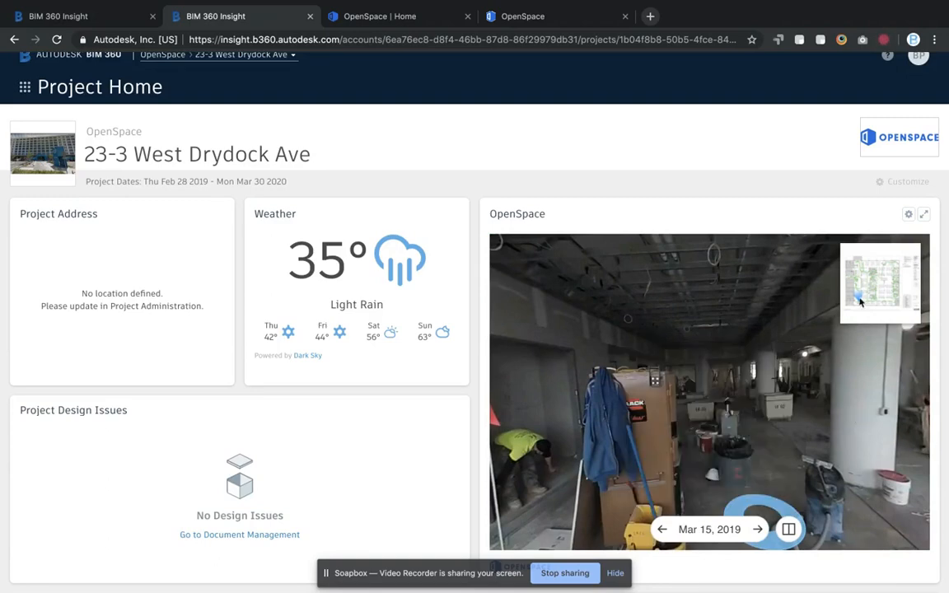
# Choose a new capture position on the Furniture Plan - 23 West minimap
pyautogui.click(880, 283)
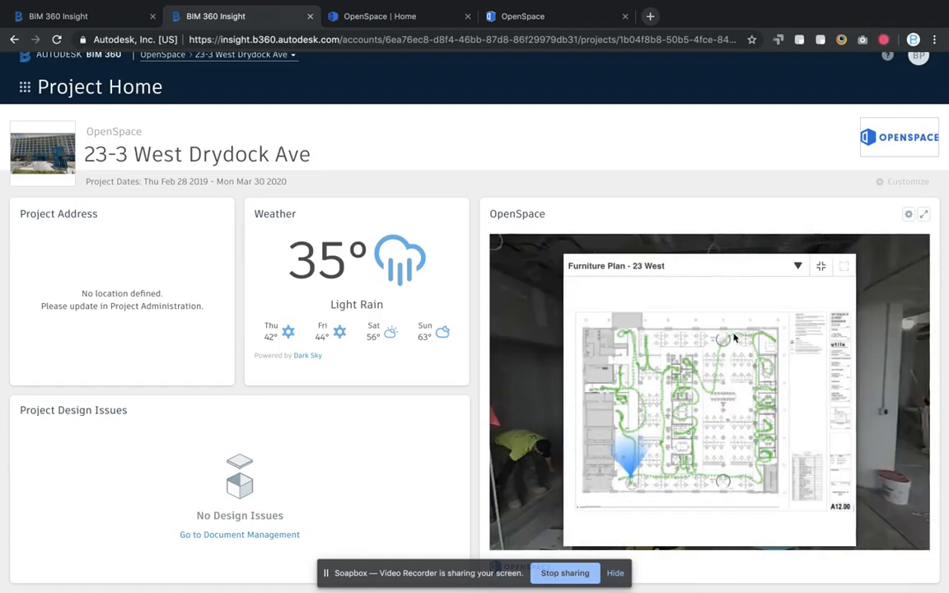
pyautogui.moveTo(651, 370)
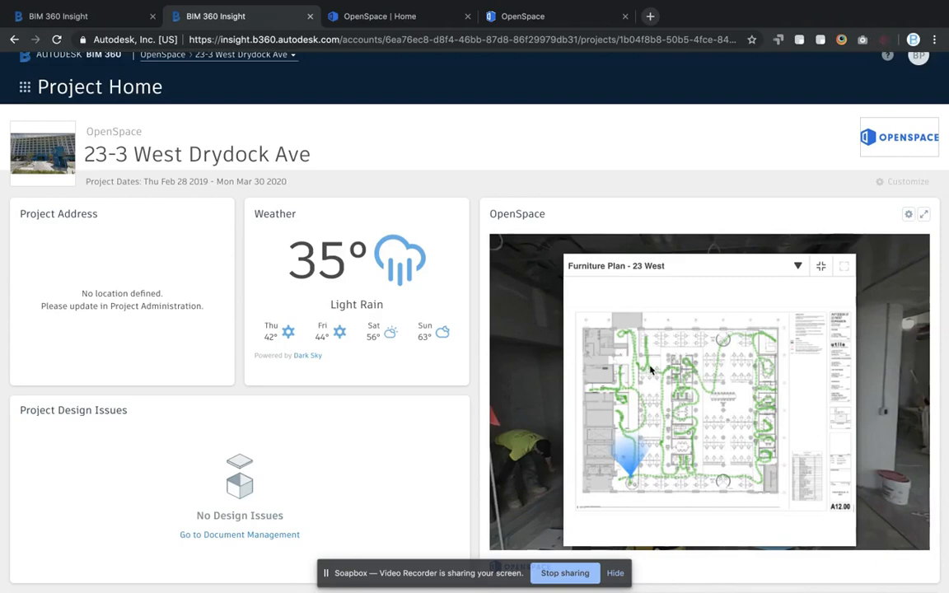
pyautogui.moveTo(648, 356)
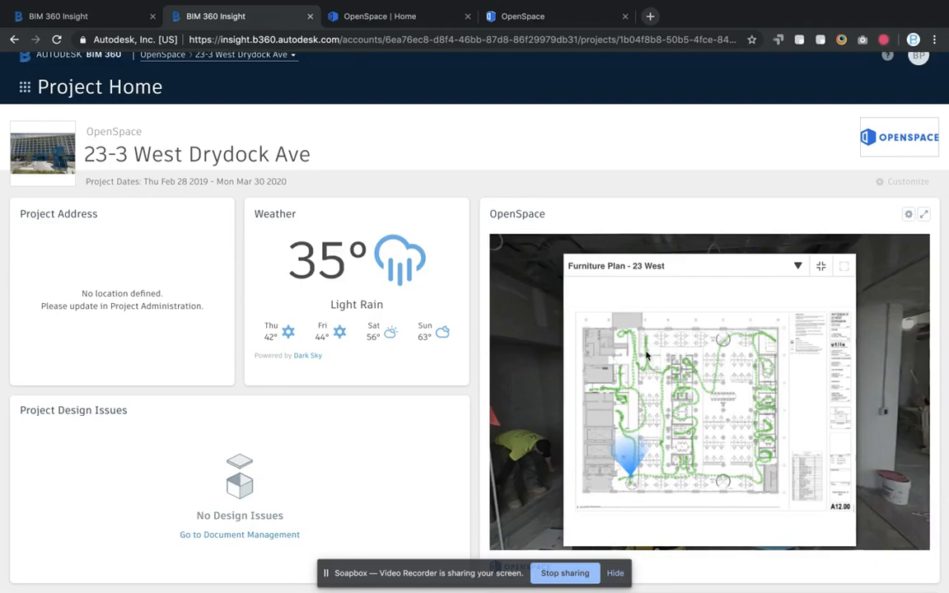
pyautogui.click(628, 462)
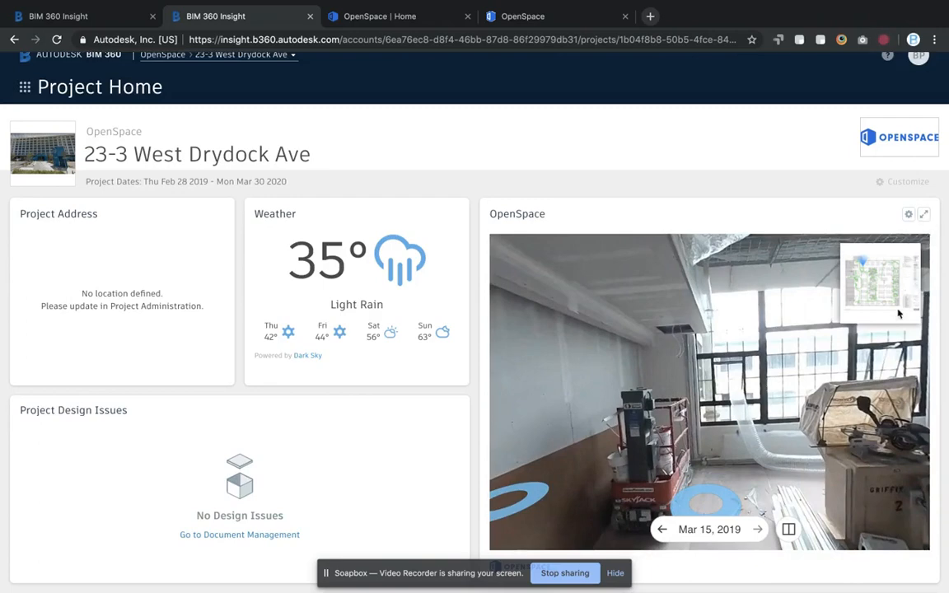
pyautogui.click(880, 284)
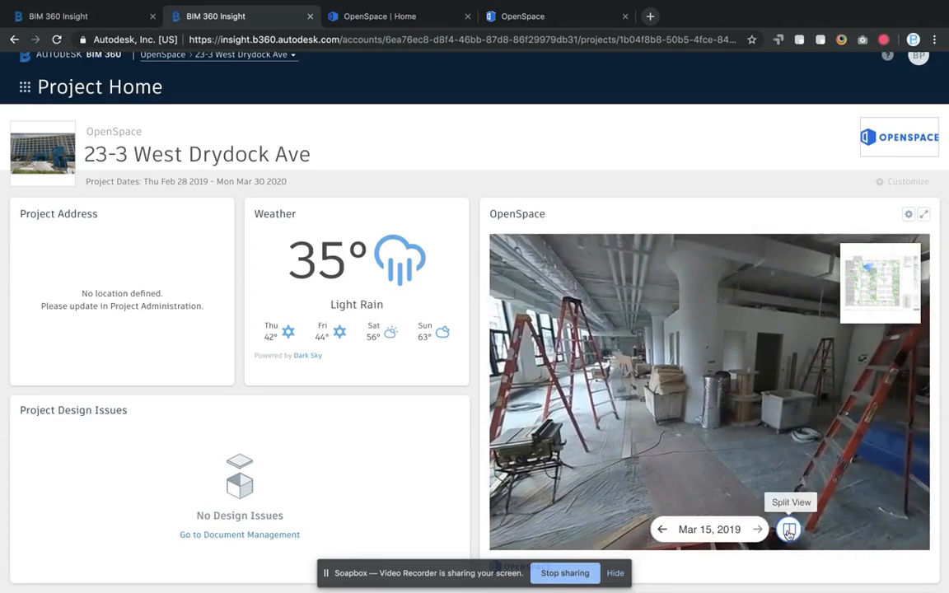
# Enable split view and set the left pane to a January 2019 capture date
pyautogui.click(788, 529)
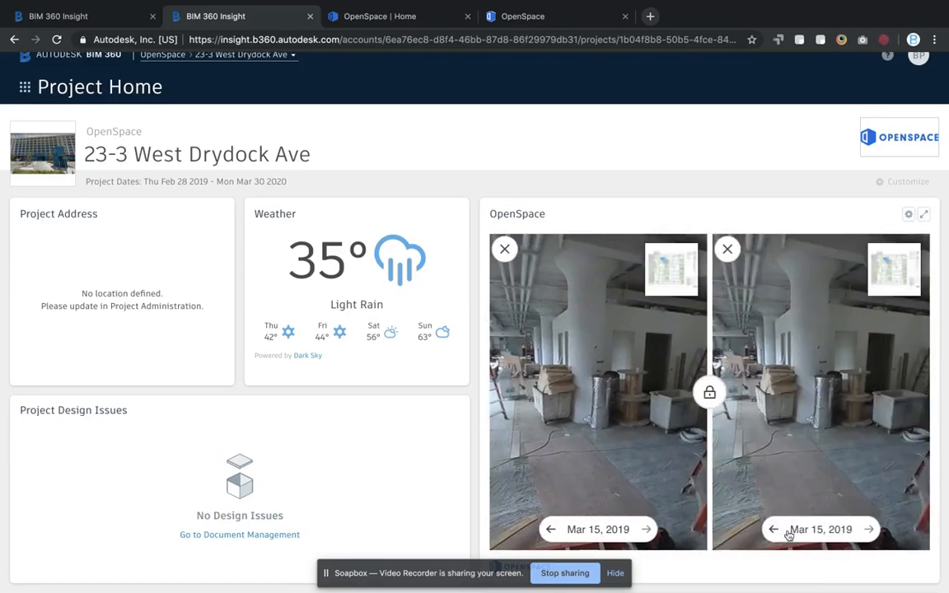
pyautogui.click(598, 529)
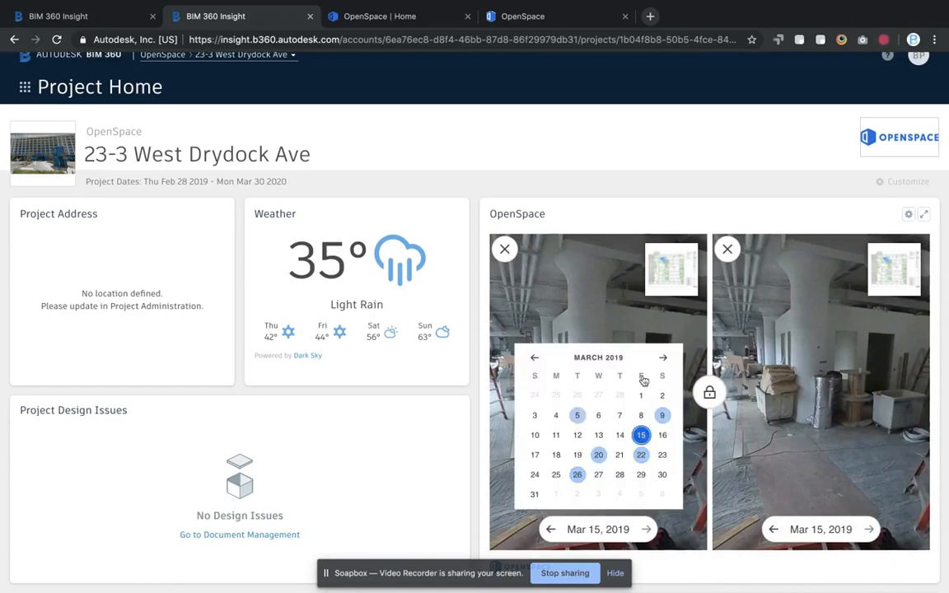
pyautogui.click(533, 356)
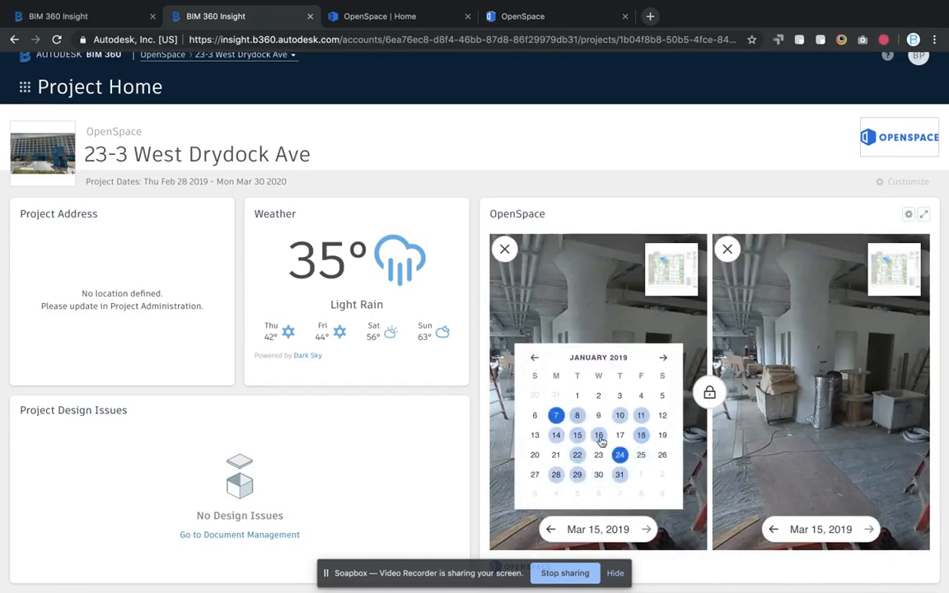
pyautogui.click(620, 455)
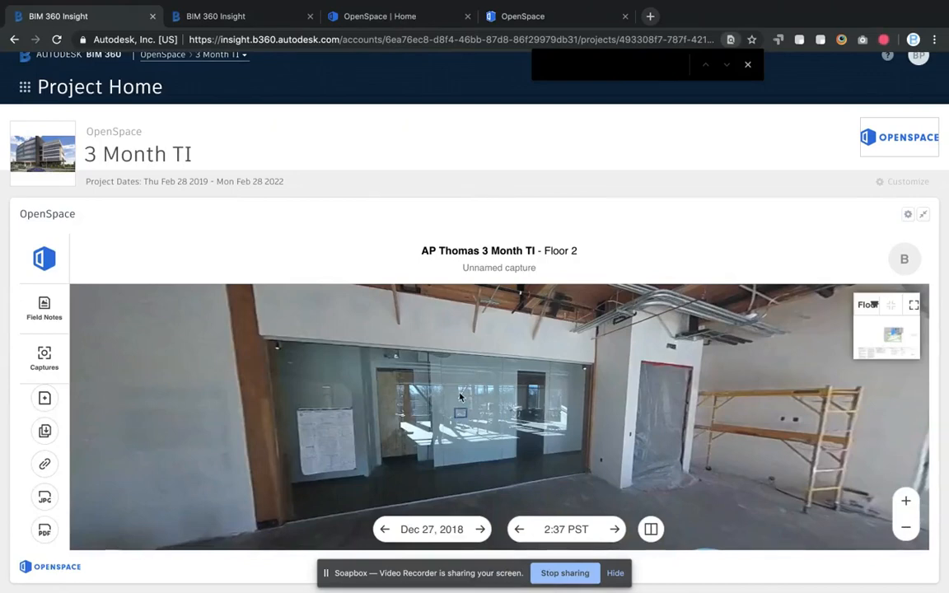
pyautogui.moveTo(326, 435)
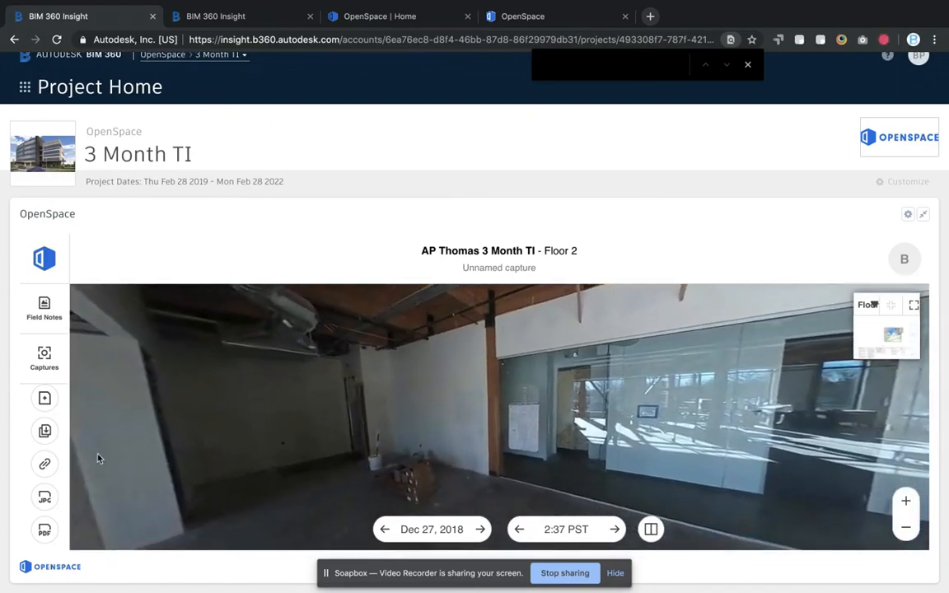
pyautogui.moveTo(44, 531)
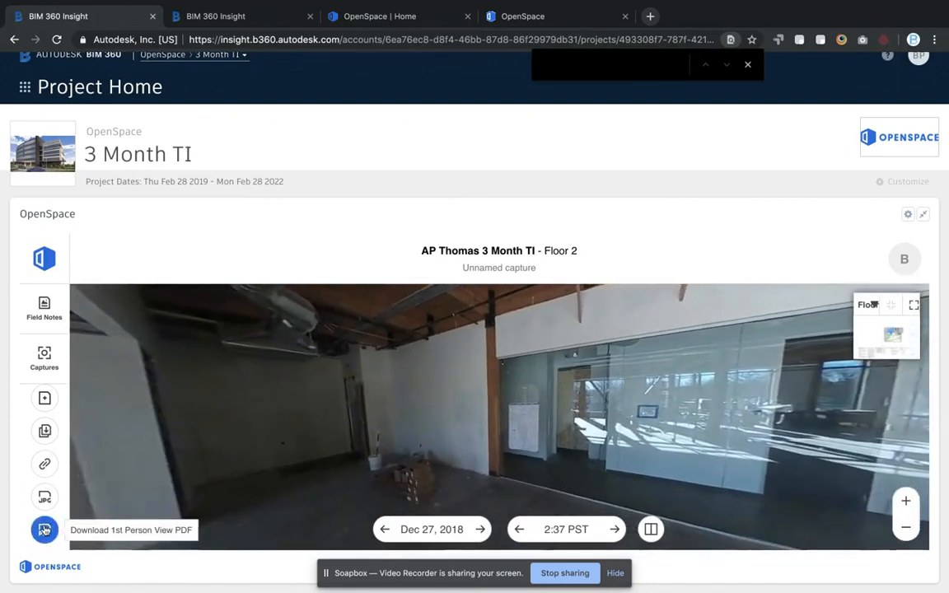
# Download the 1st Person View PDF of the Floor 2 capture and return to the viewer
pyautogui.click(43, 531)
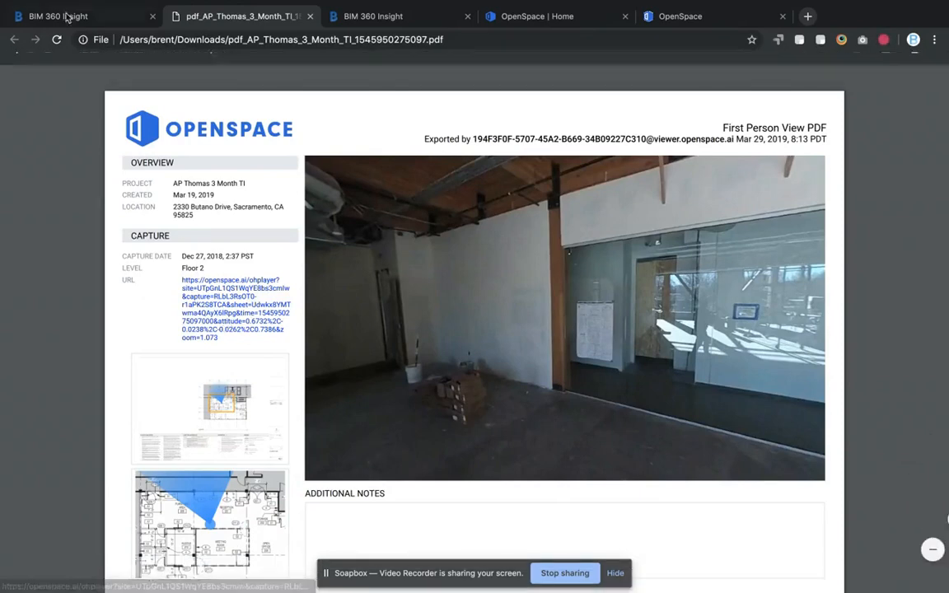
pyautogui.click(58, 16)
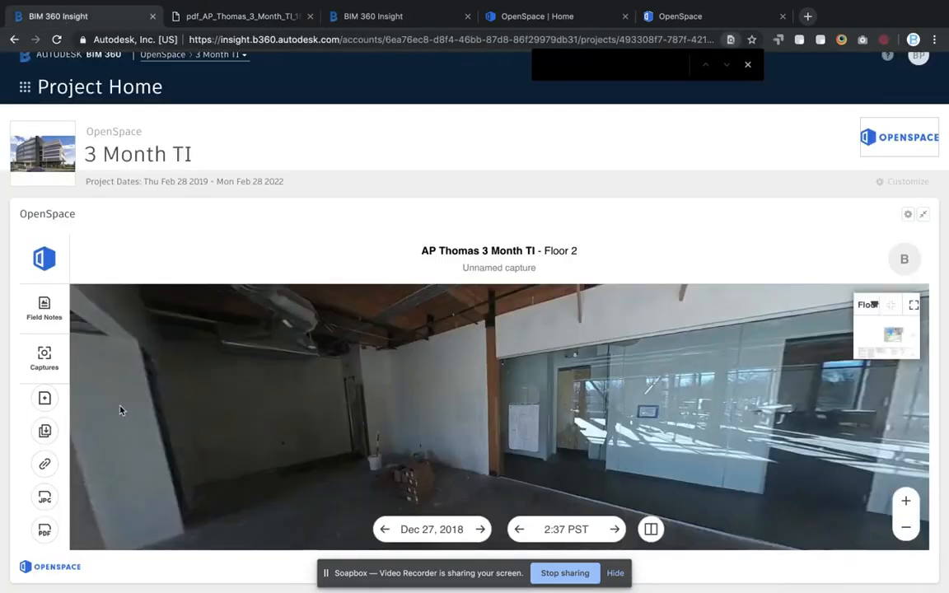
pyautogui.moveTo(93, 412)
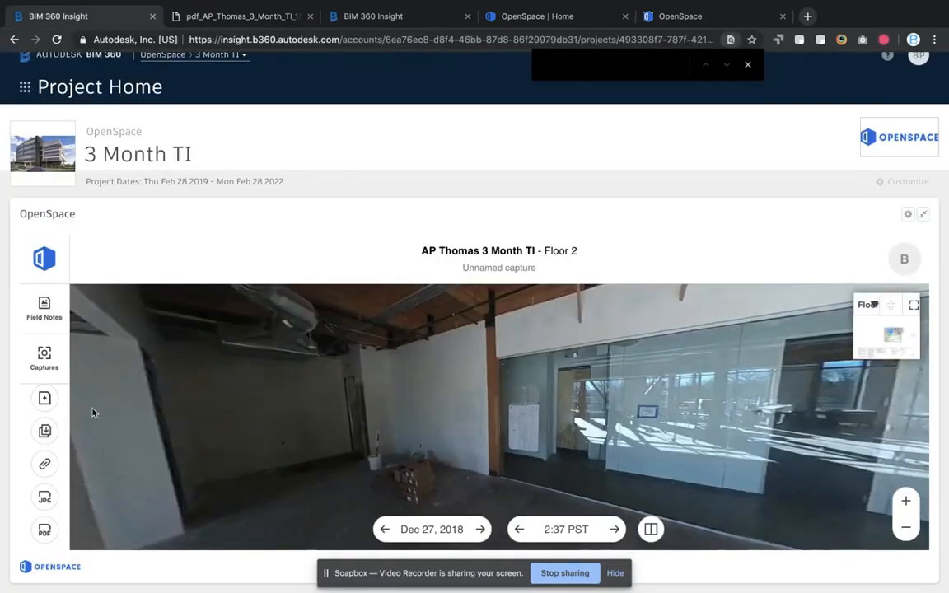
pyautogui.moveTo(45, 464)
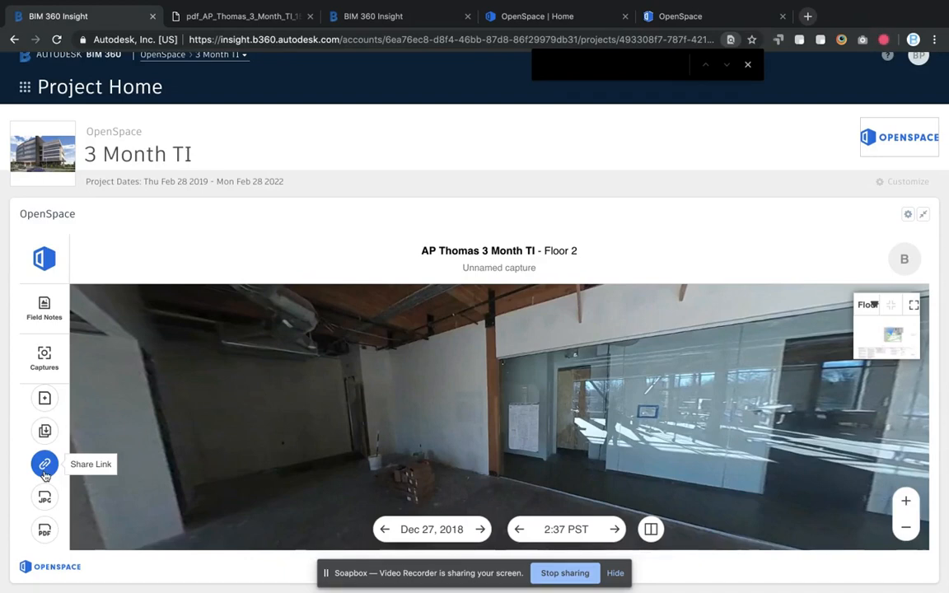
pyautogui.moveTo(322, 385)
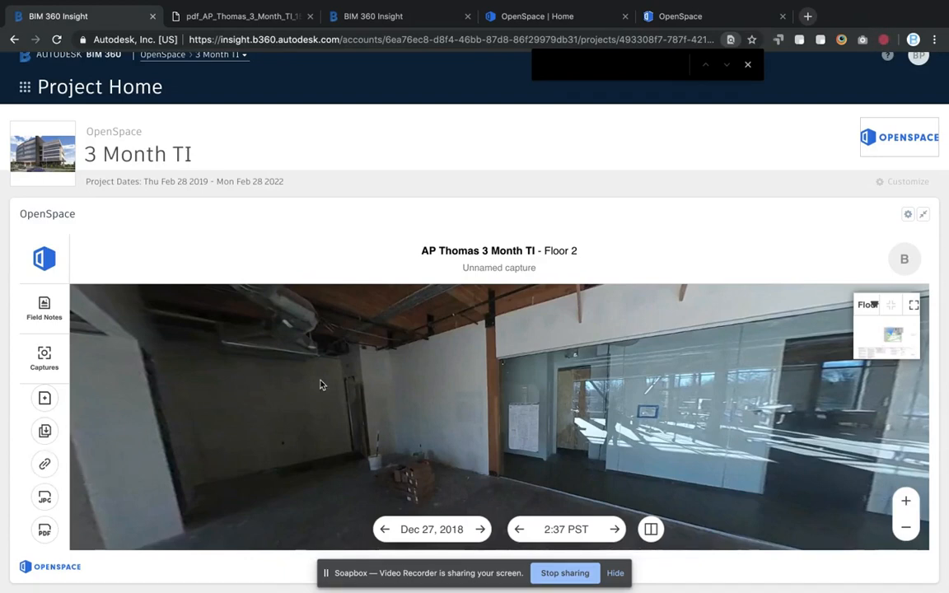